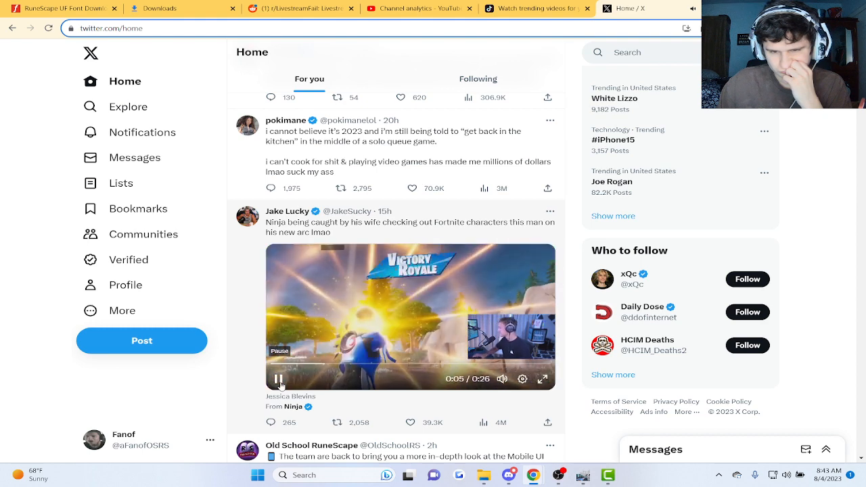
- Open Jake Lucky's Ninja Fortnite tweet from the home timeline on its own page
left_click(278, 378)
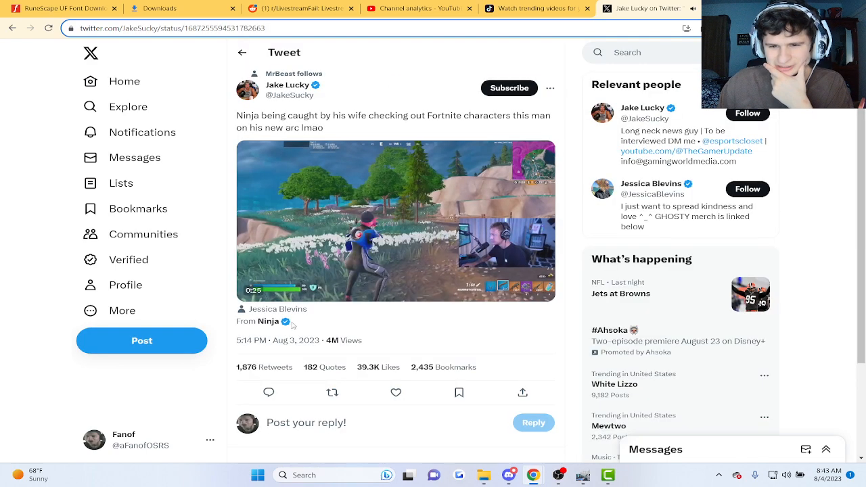
- Scroll through the replies down to the reaction clips and the "Ninja come back???" comment
scroll("down", 3)
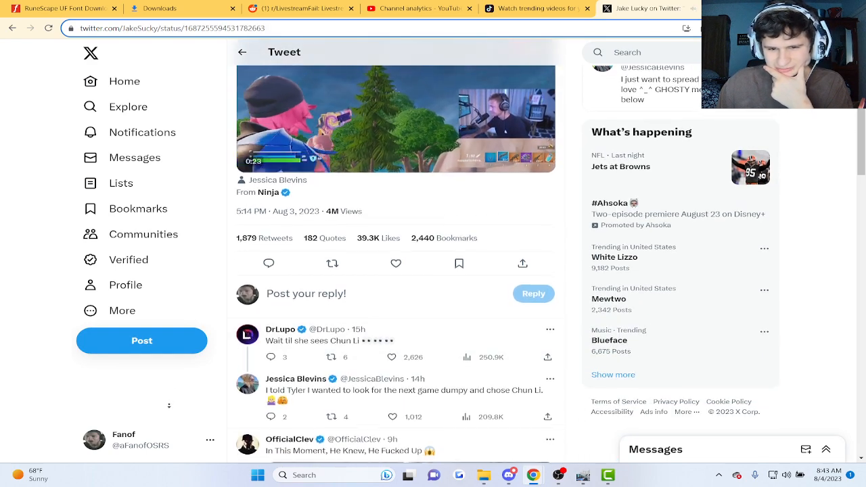
scroll("down", 3)
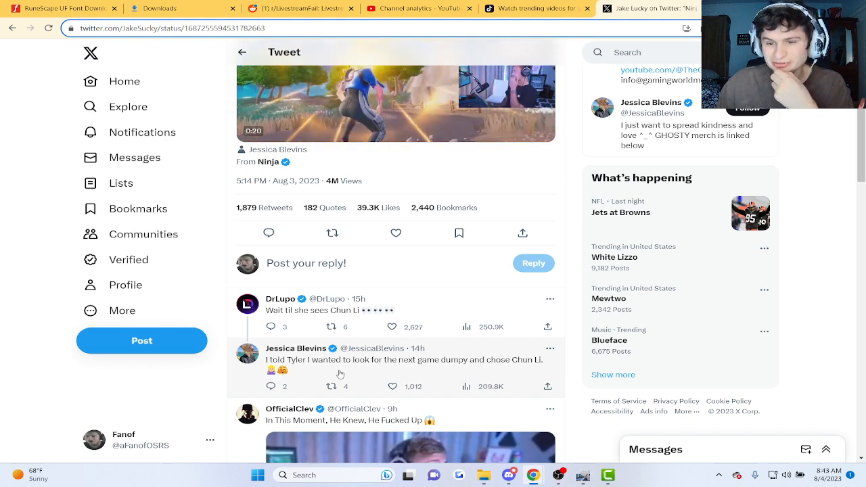
scroll("down", 3)
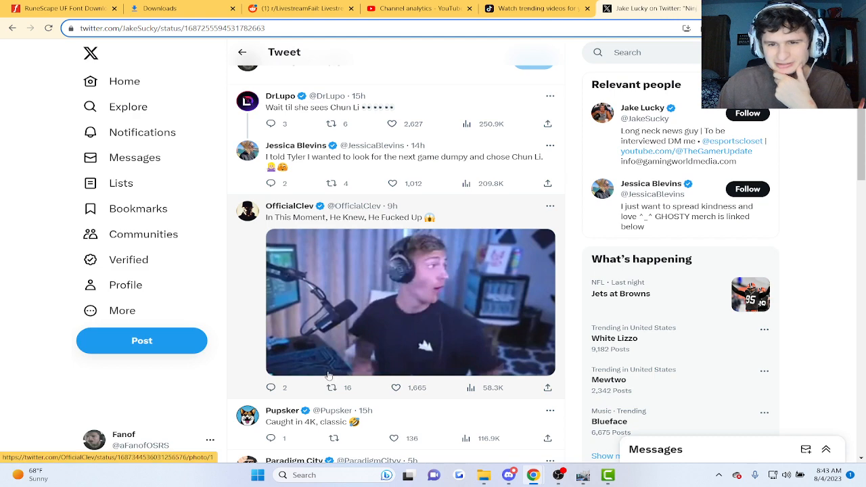
scroll("down", 3)
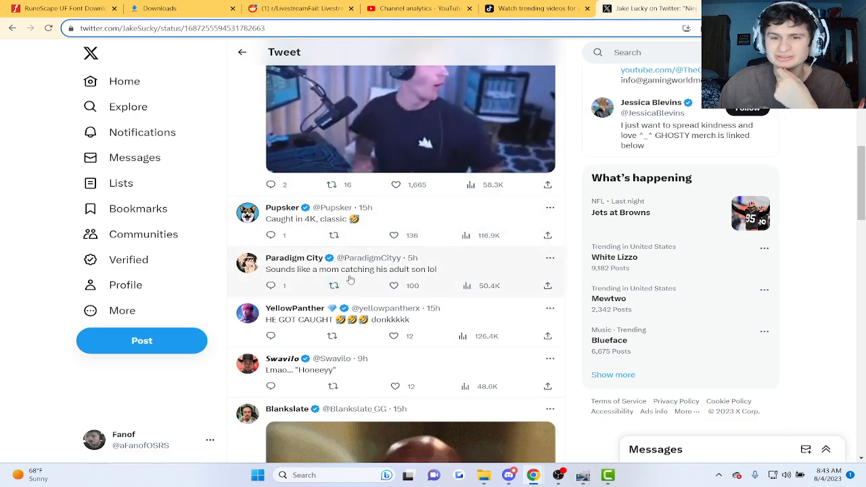
scroll("down", 3)
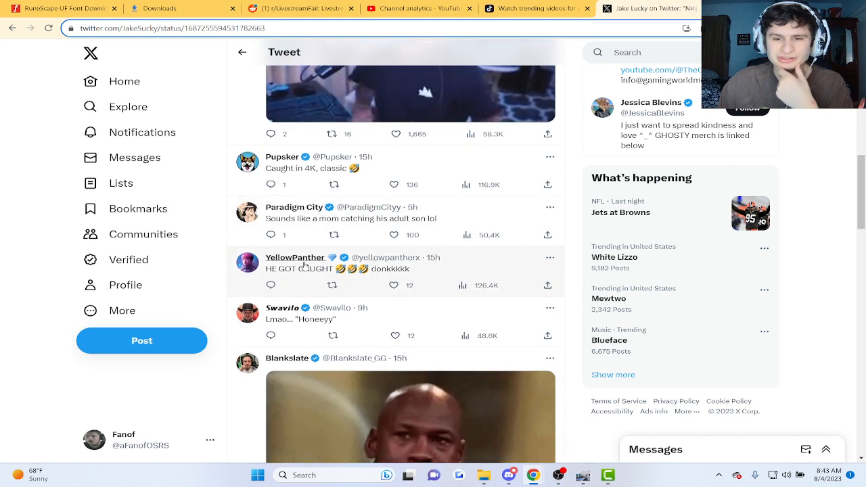
scroll("down", 3)
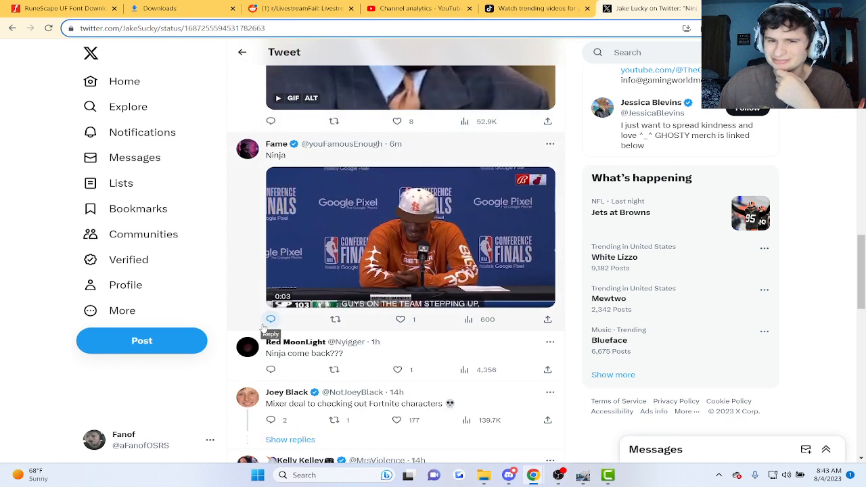